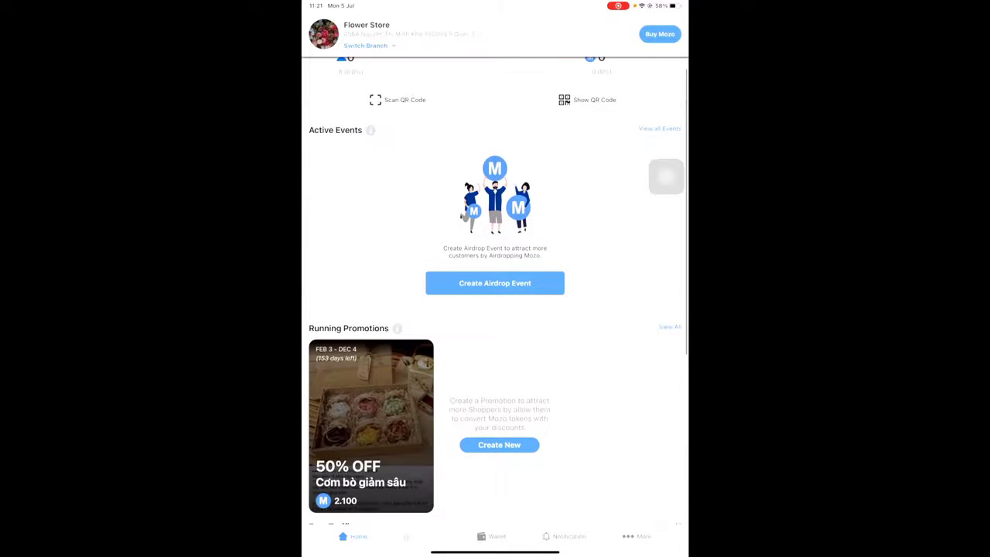
Step: Create a new Time Based Limited Coupons promotion for Flower Store and reach its details form
click(499, 444)
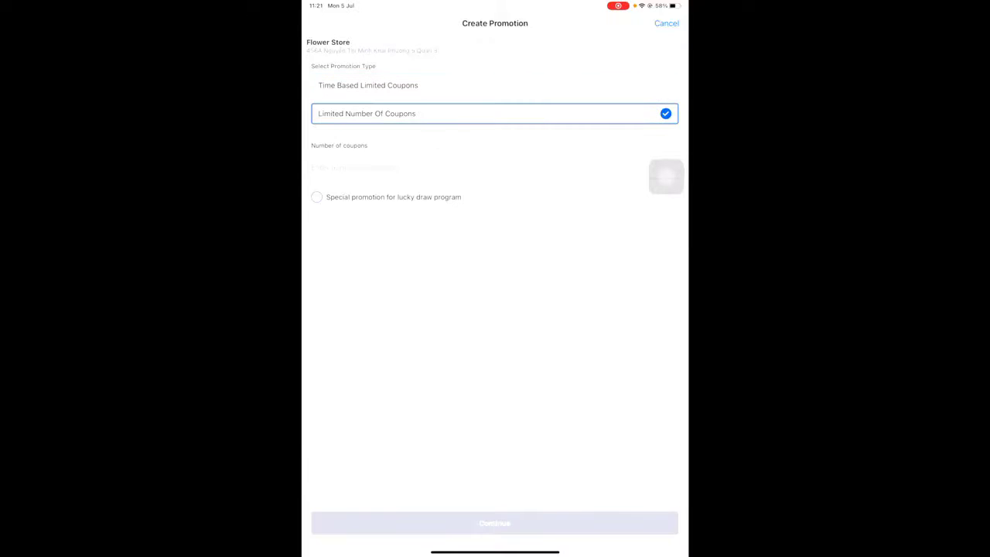
click(495, 85)
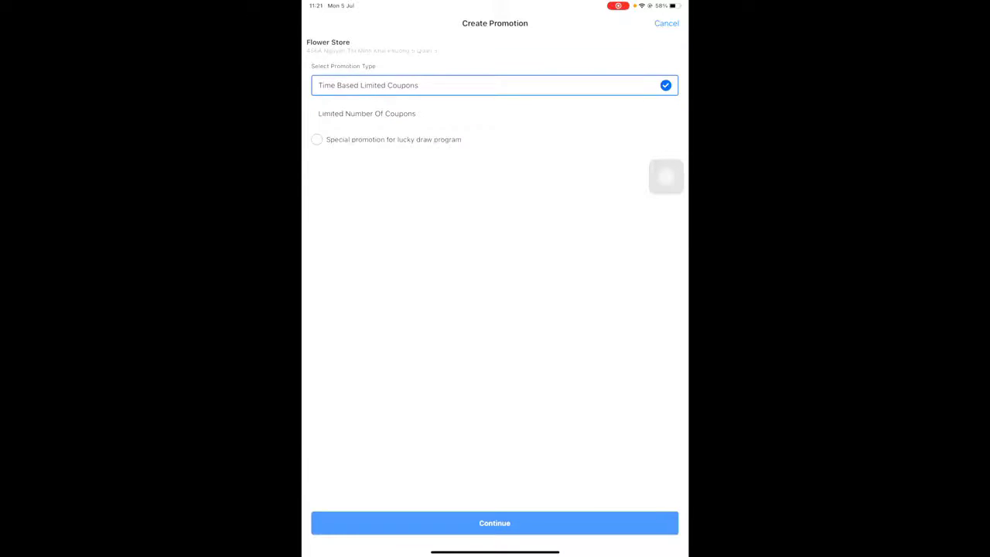
click(495, 523)
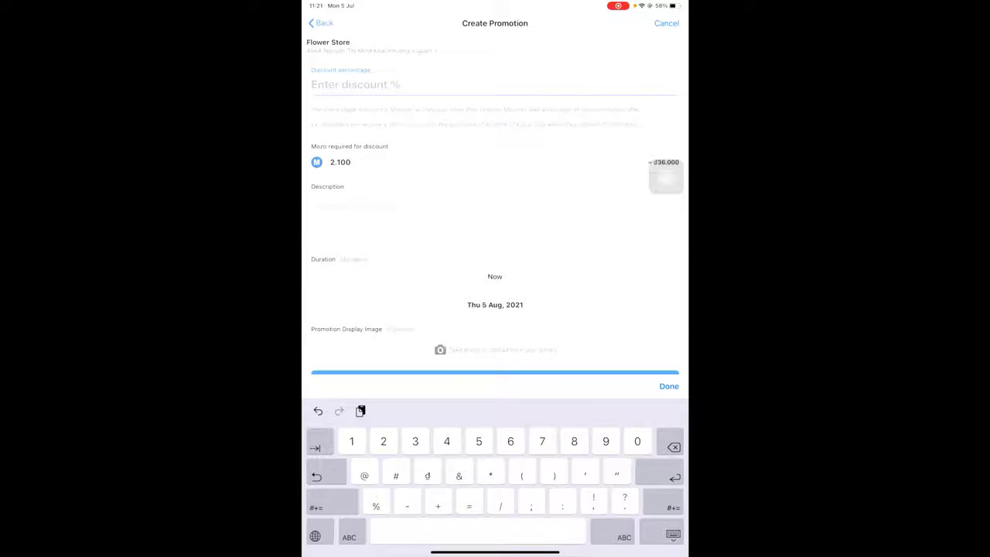
Step: Enter a 70% discount, the description 'Fresh flowers discount', and the sunflower bouquet photo
text(70)
click(496, 163)
text(1.000)
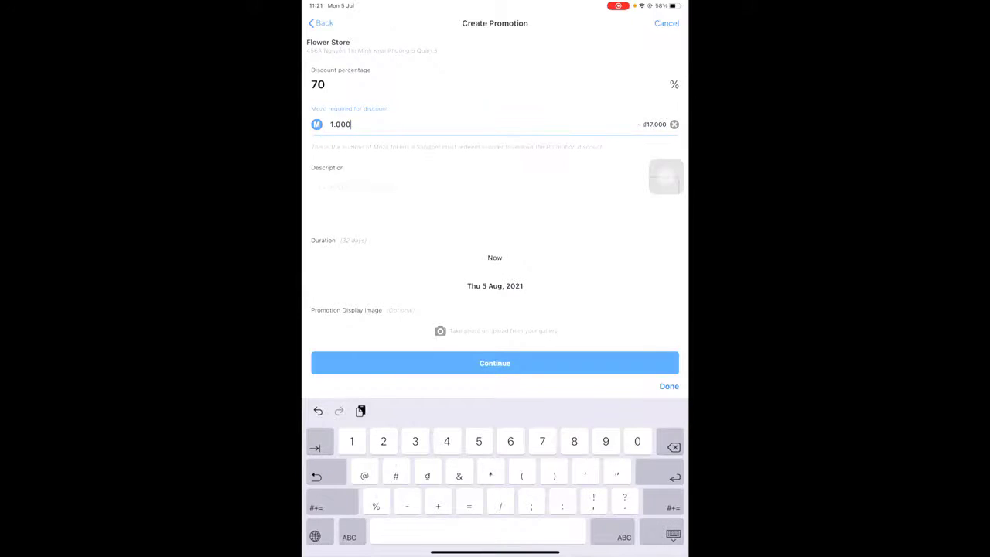
text(Fresh flowers discount)
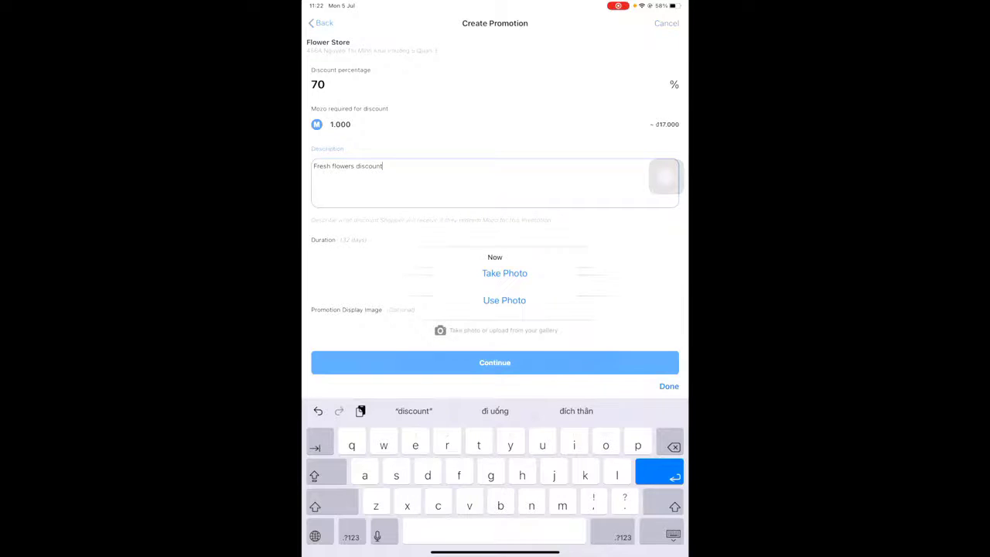
click(504, 300)
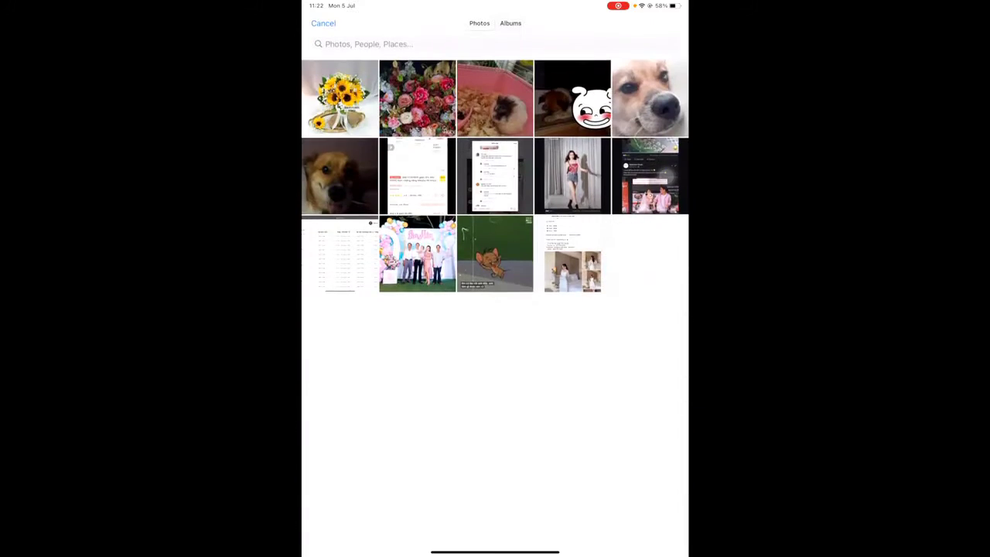
click(339, 98)
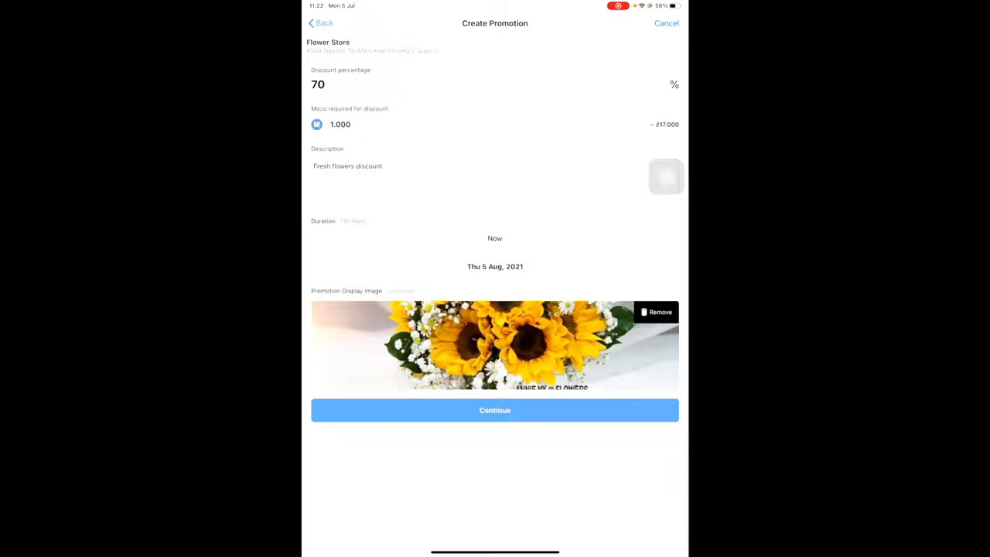
Step: Preview and publish the promotion, then dismiss the success message
click(495, 410)
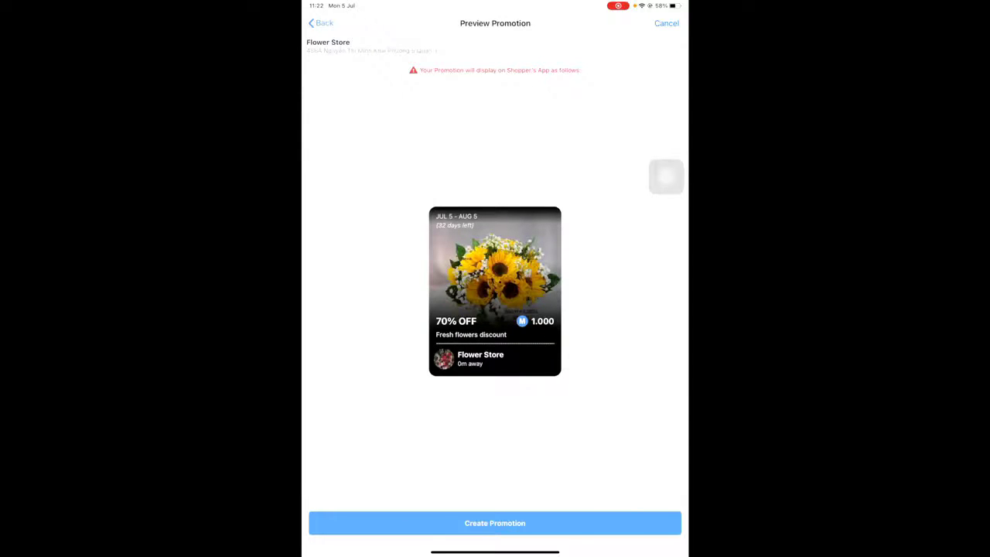
click(494, 523)
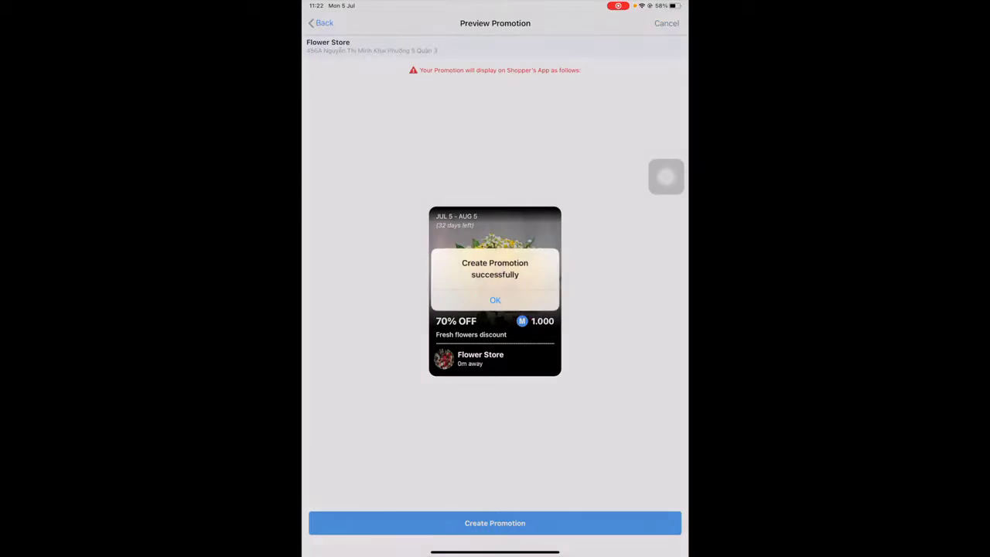
click(495, 300)
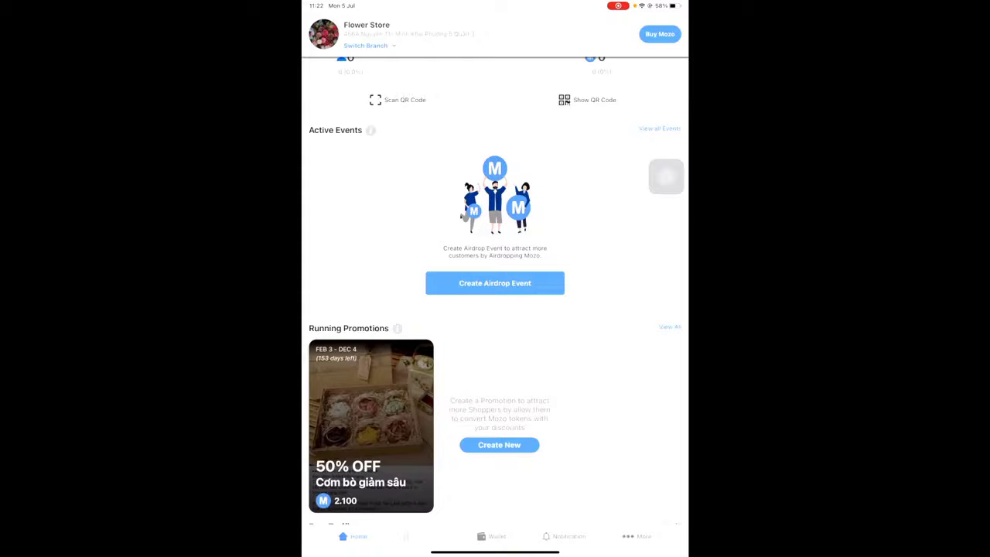